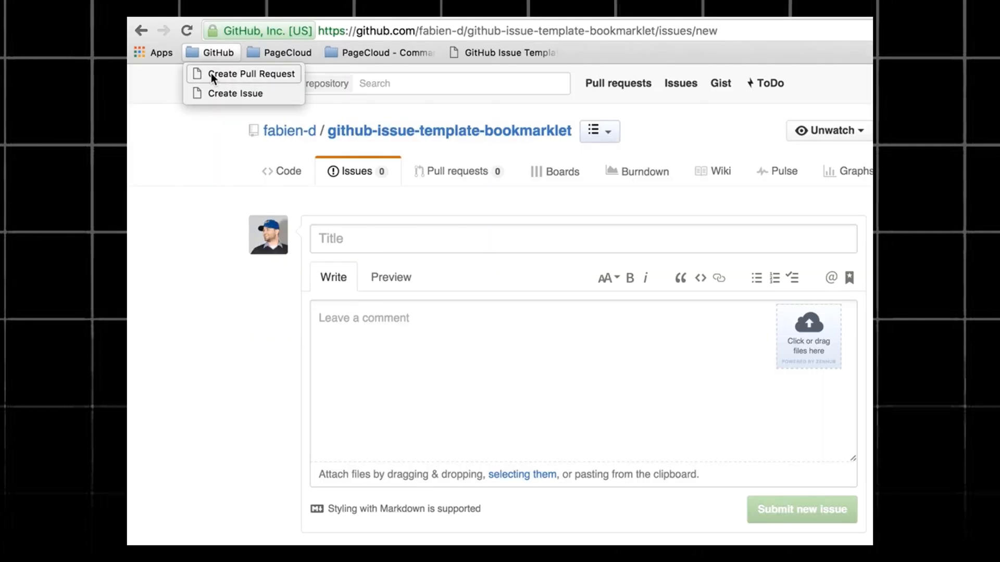
Insert the bug report template via the 'Create Issue' bookmarklet and preview it as rendered markdown
click(236, 92)
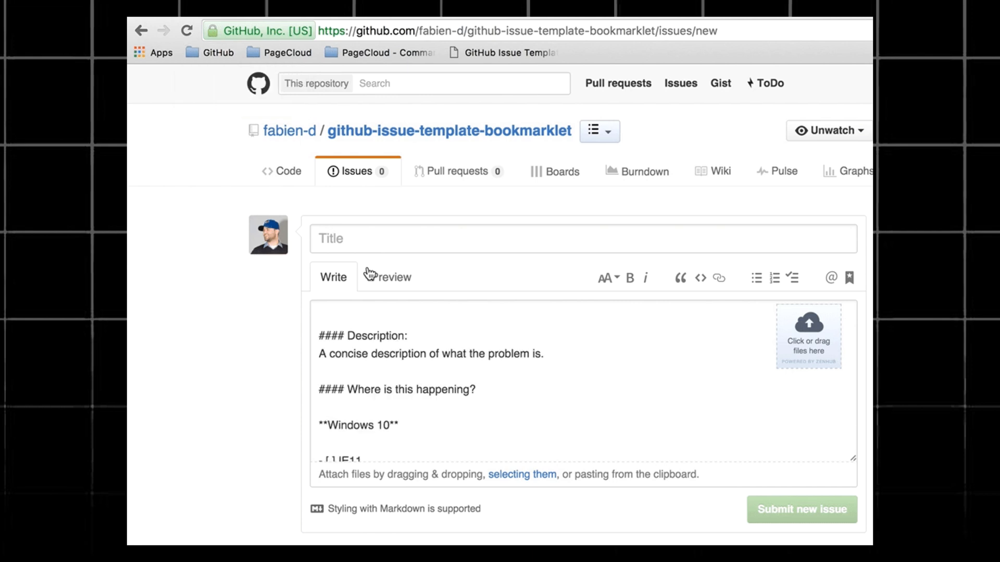
click(390, 277)
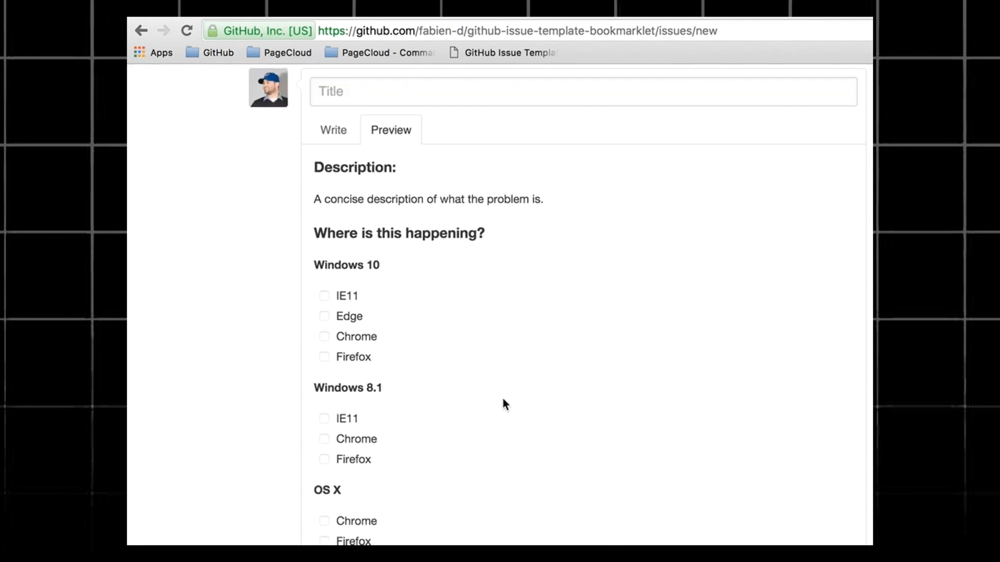
click(218, 52)
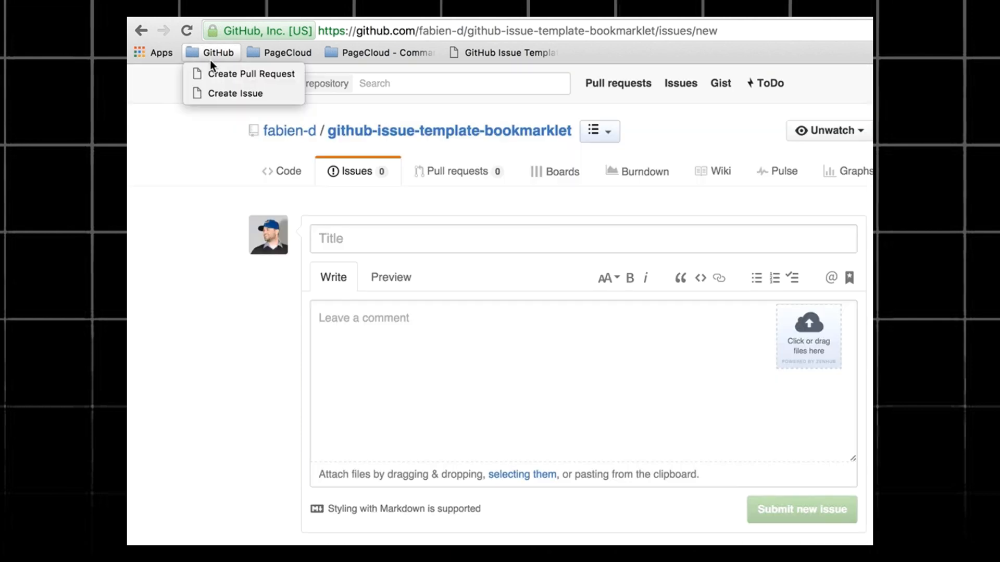
click(234, 93)
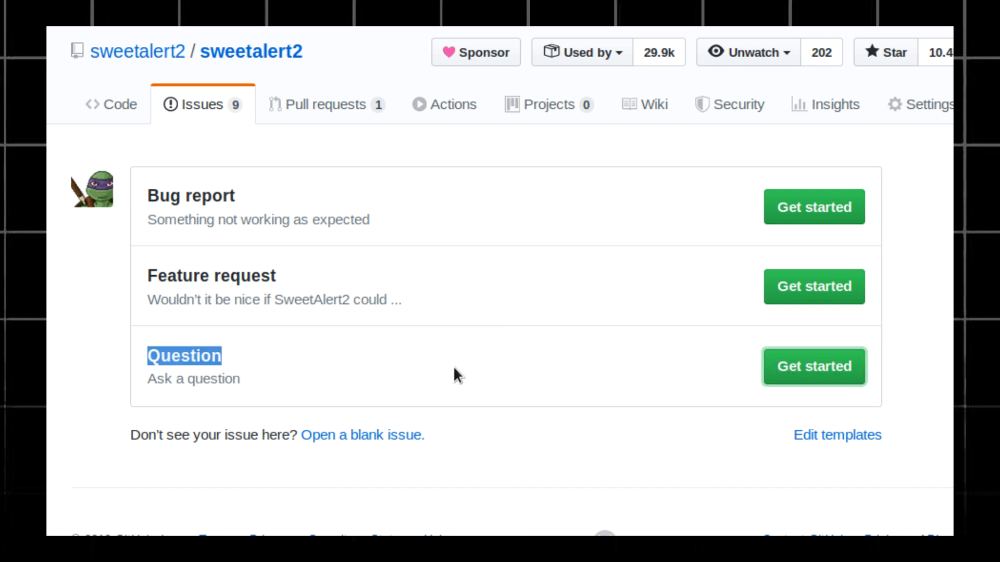
Reach sweetalert2's new-issue chooser listing Bug report, Feature request and Question templates
click(814, 366)
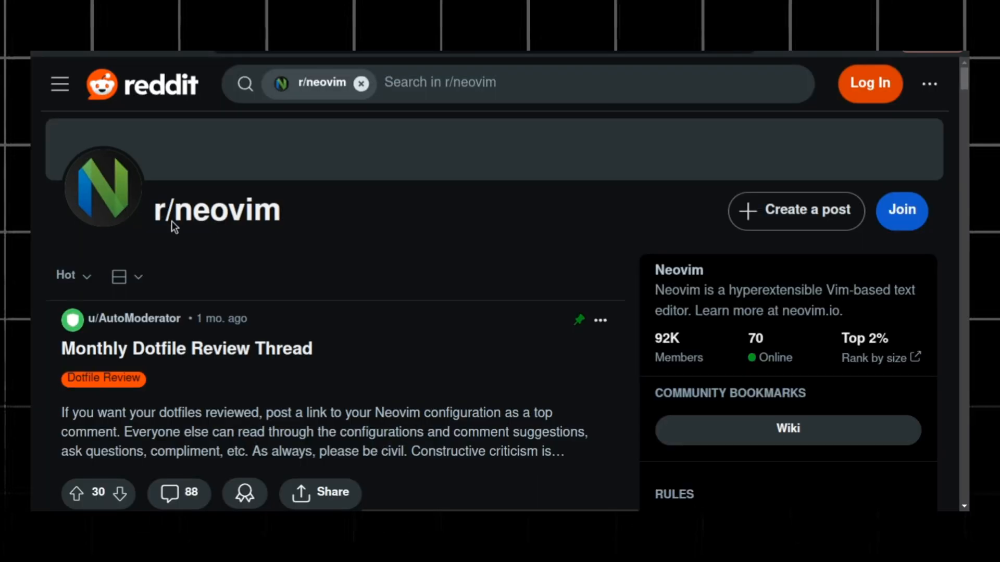
Select the r/neovim community title and scroll through its recent post feed
double_click(216, 210)
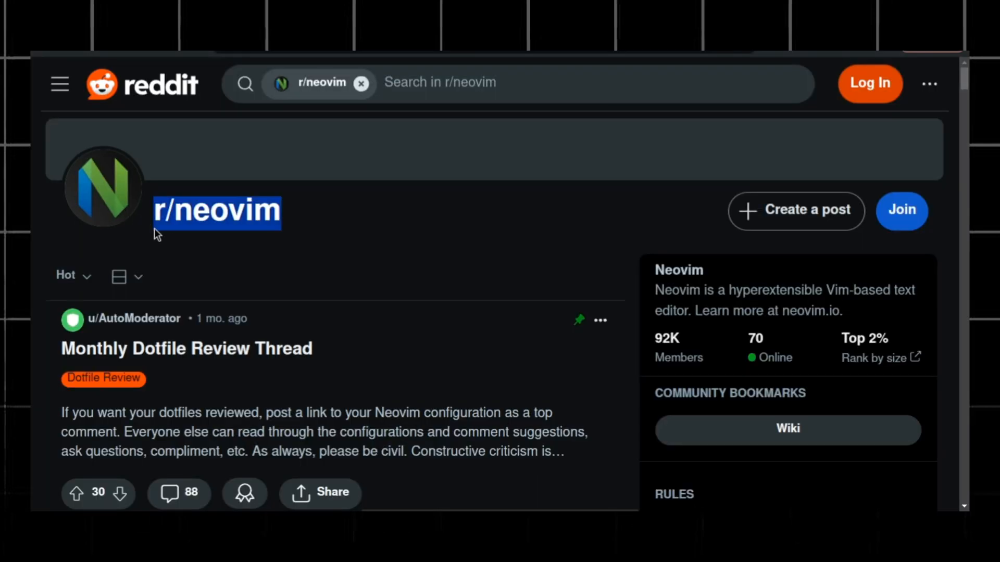
scroll(down, 3)
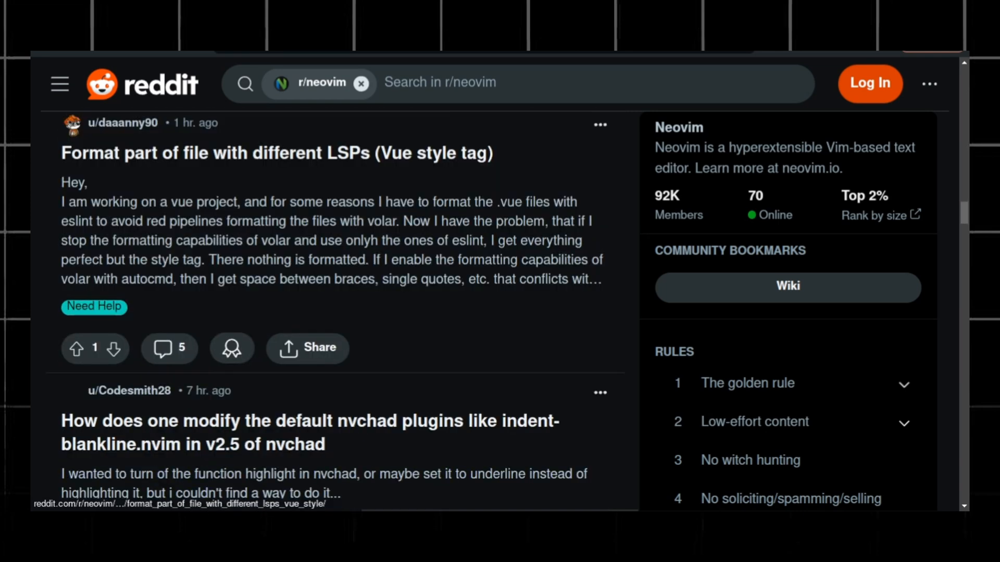
scroll(down, 3)
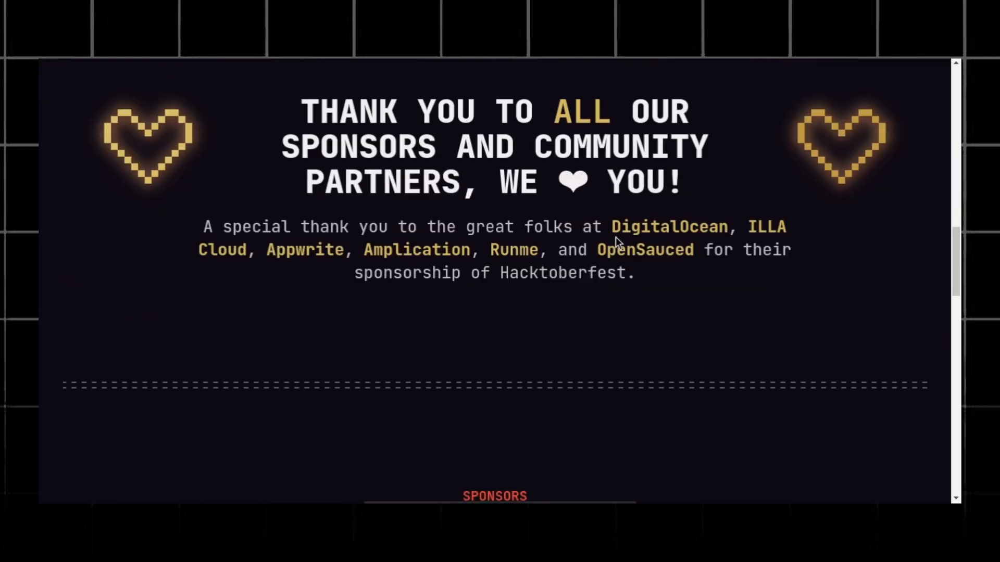
Scroll past the Hacktoberfest sponsor thank-you and partner logos down to the footer
scroll(down, 3)
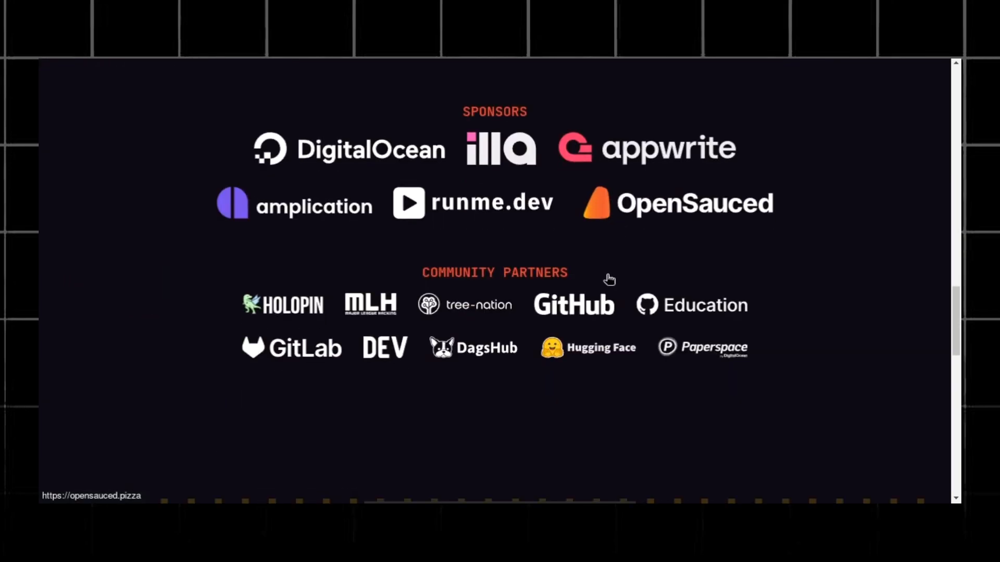
scroll(down, 3)
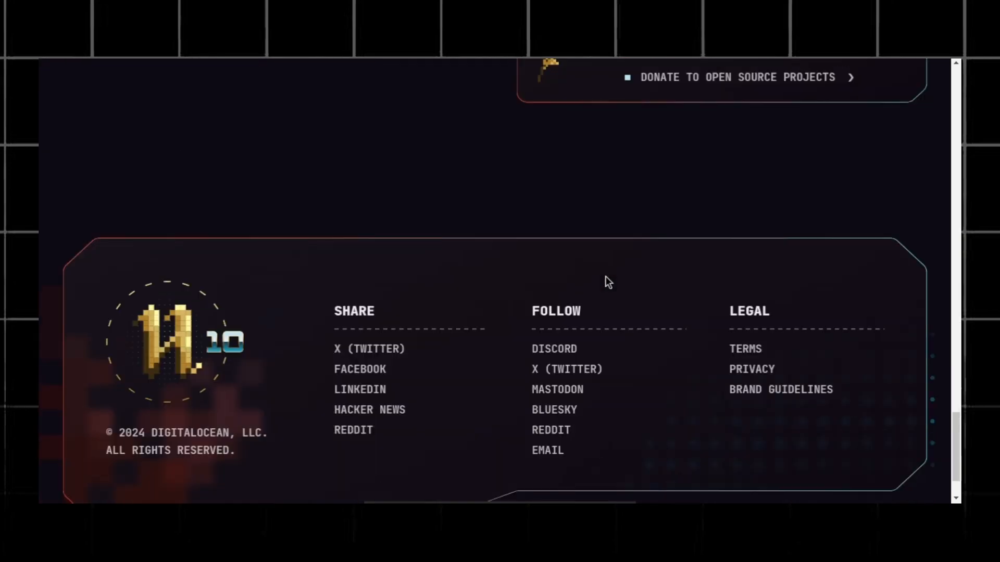
scroll(down, 3)
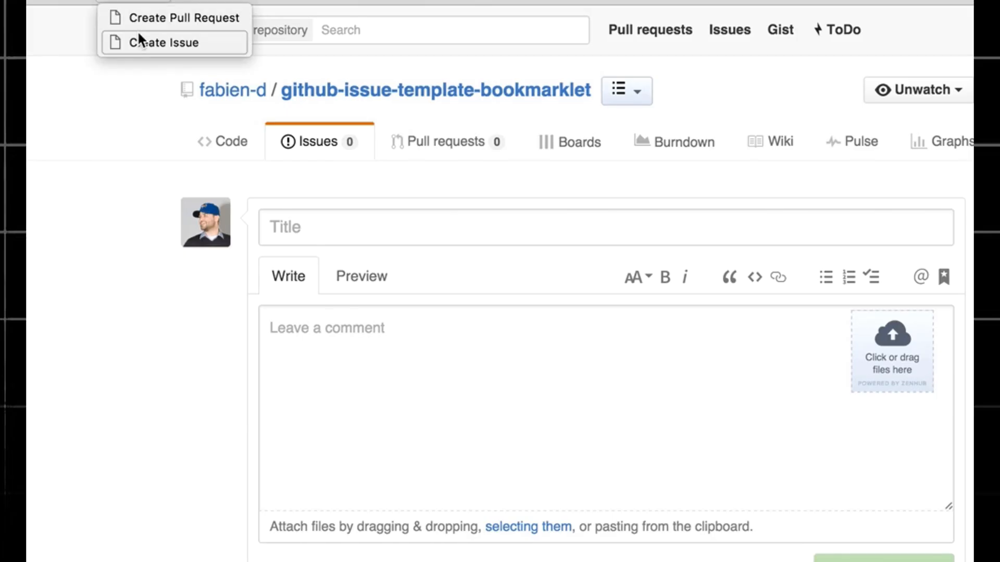
Fill the blank issue from the bug report template and view its rendered checklists
click(361, 275)
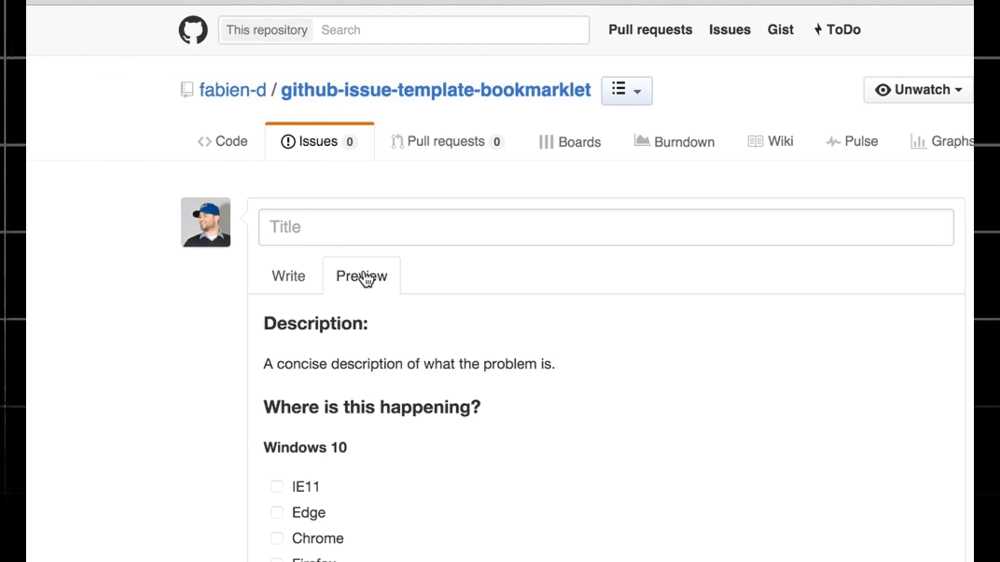
scroll(down, 3)
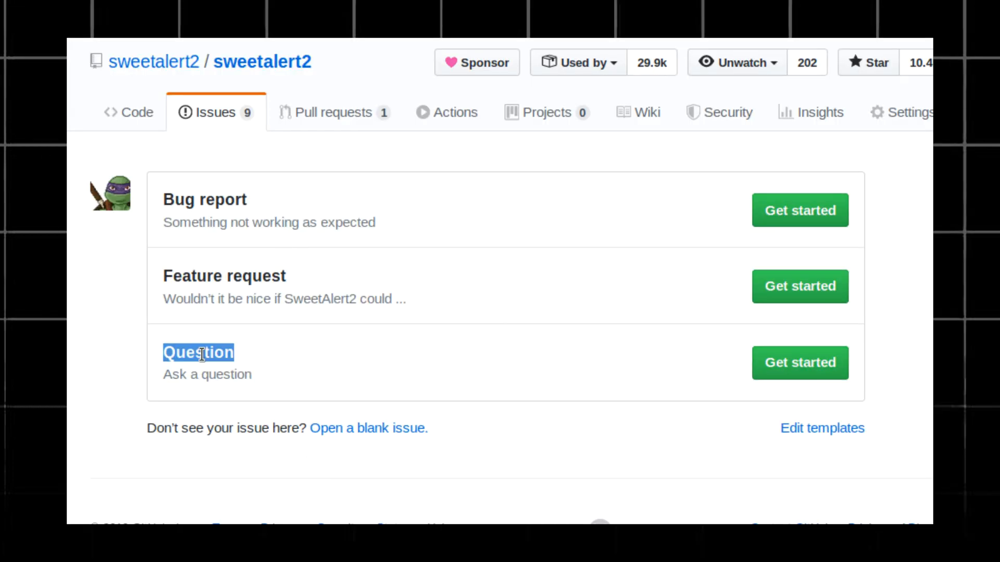
mouse_move(462, 373)
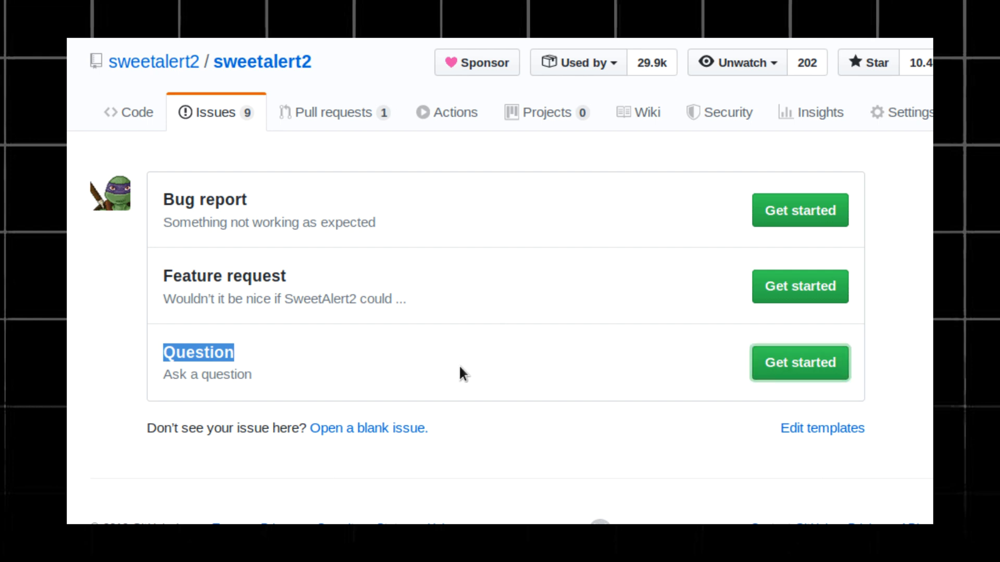
Start a new issue from the Question template, prefilled with the StackOverflow note
click(799, 363)
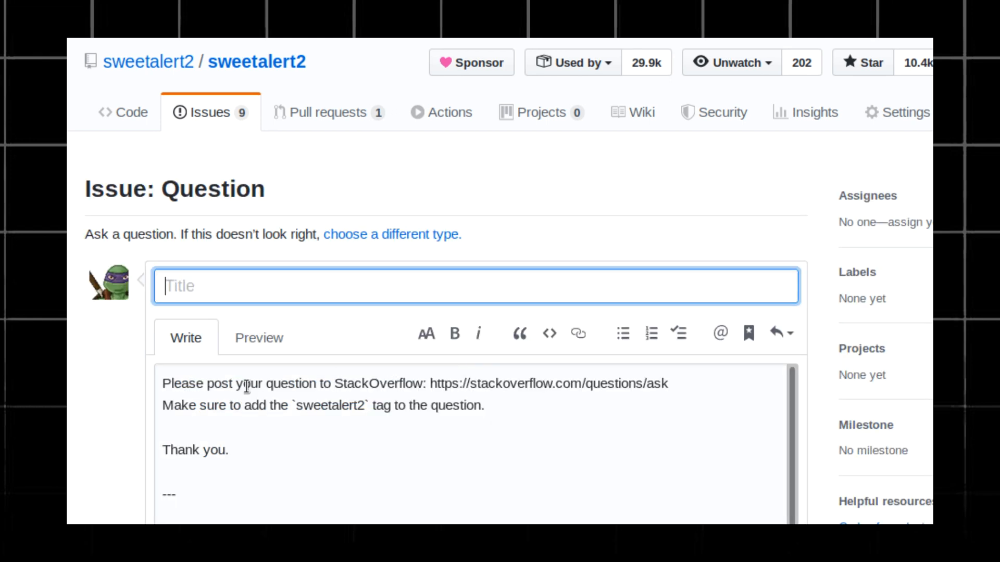